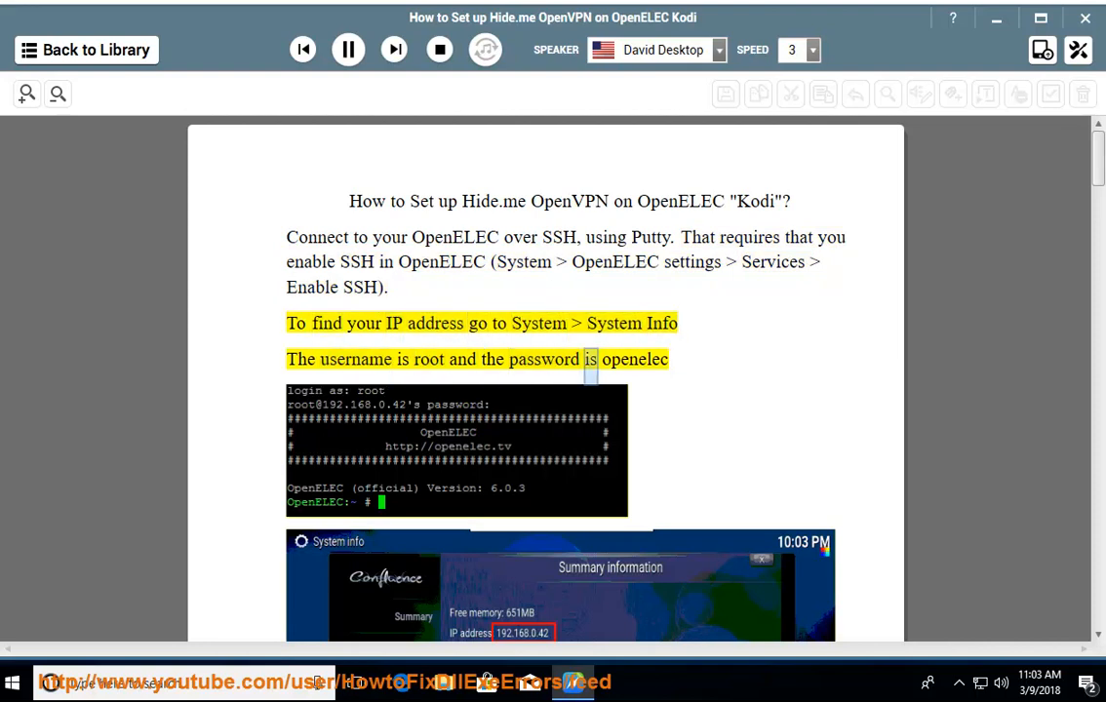
scroll(down, 3)
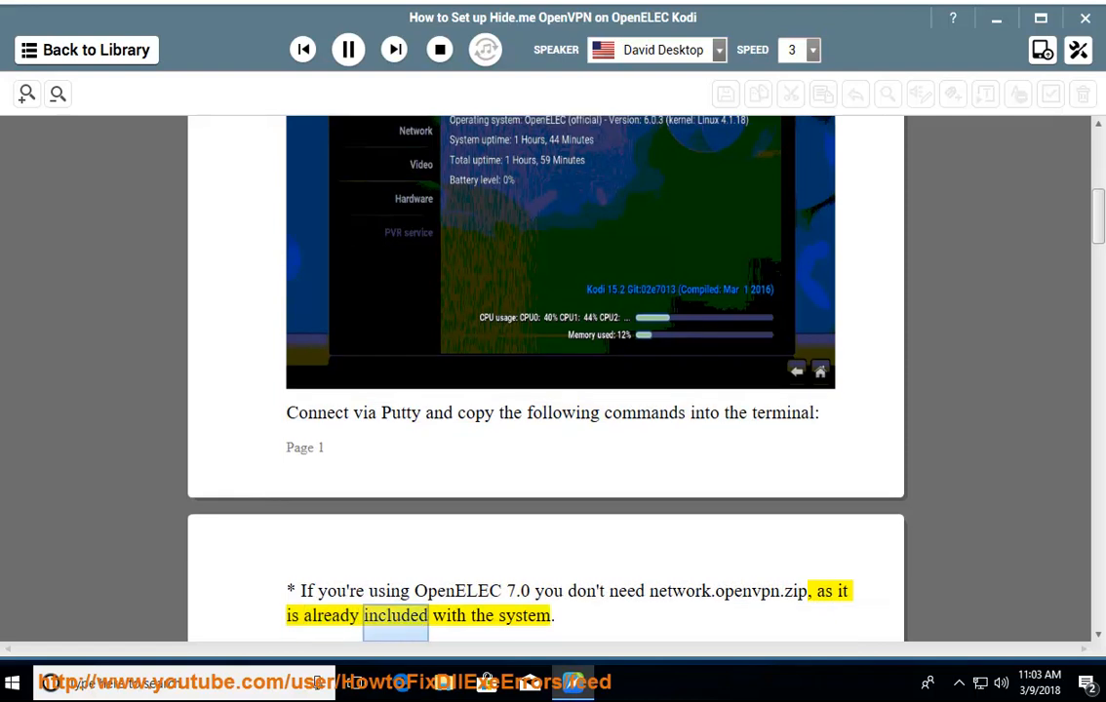
scroll(down, 3)
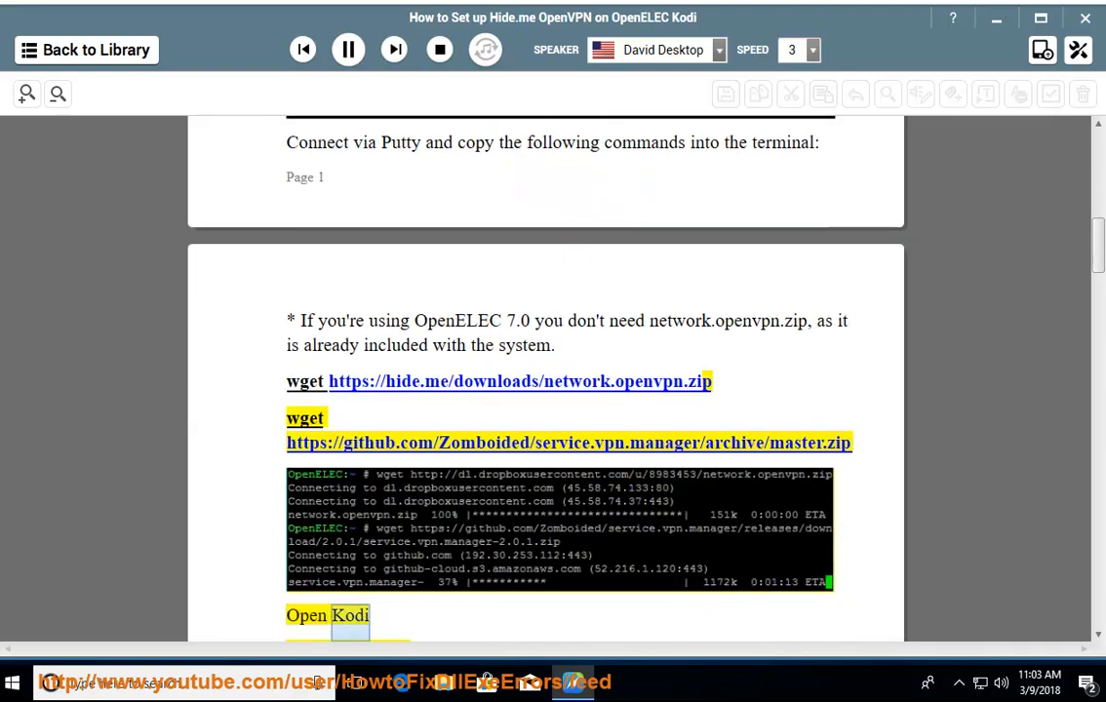
scroll(down, 3)
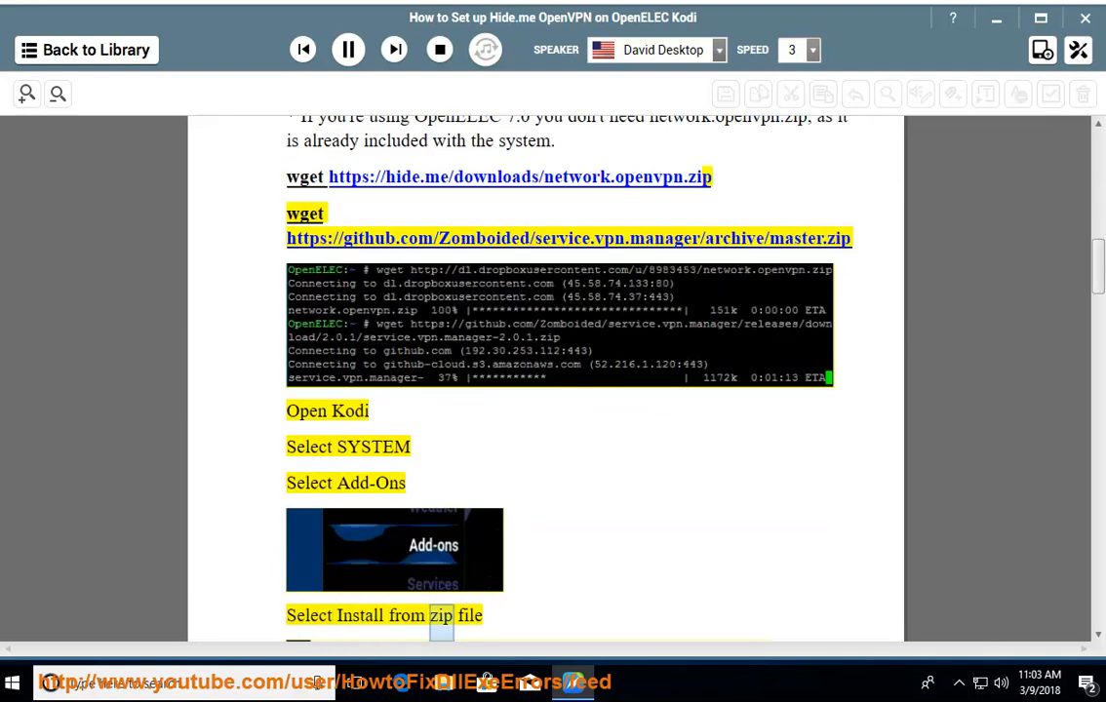
scroll(down, 3)
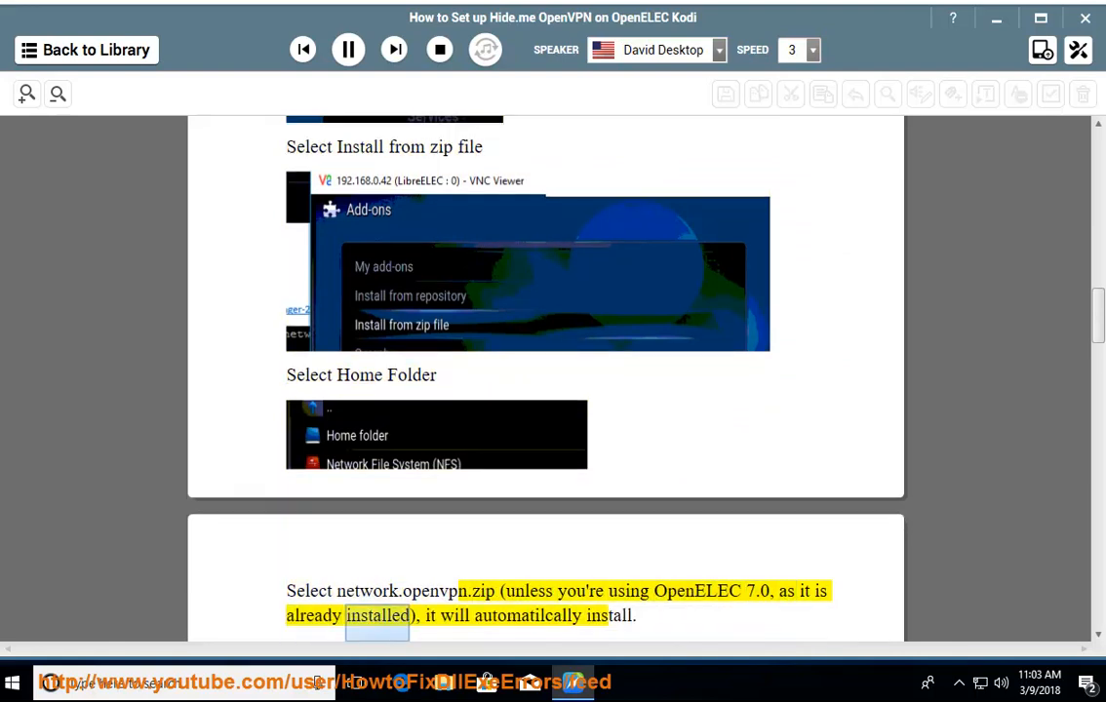
scroll(down, 3)
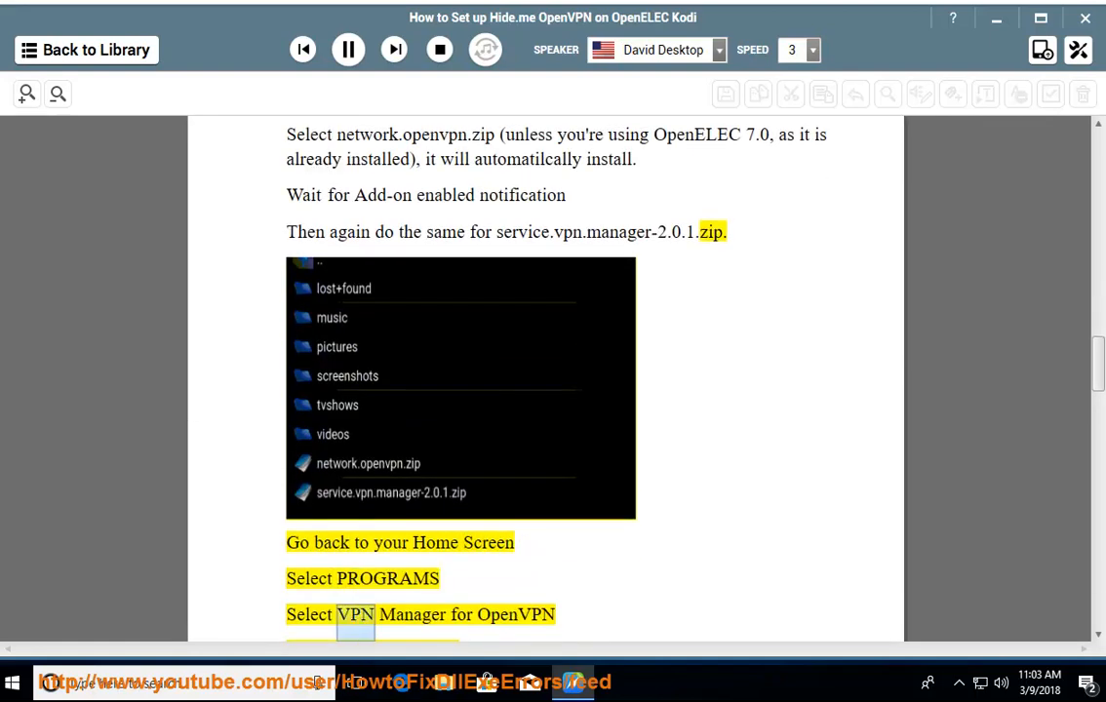
scroll(down, 3)
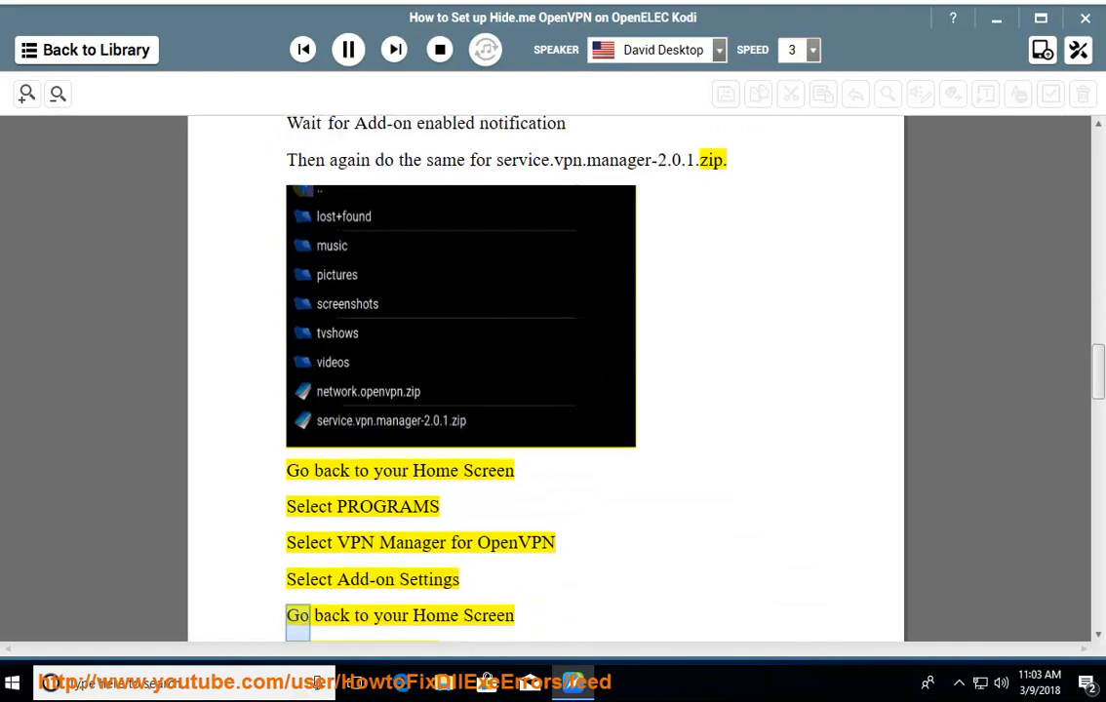
scroll(down, 3)
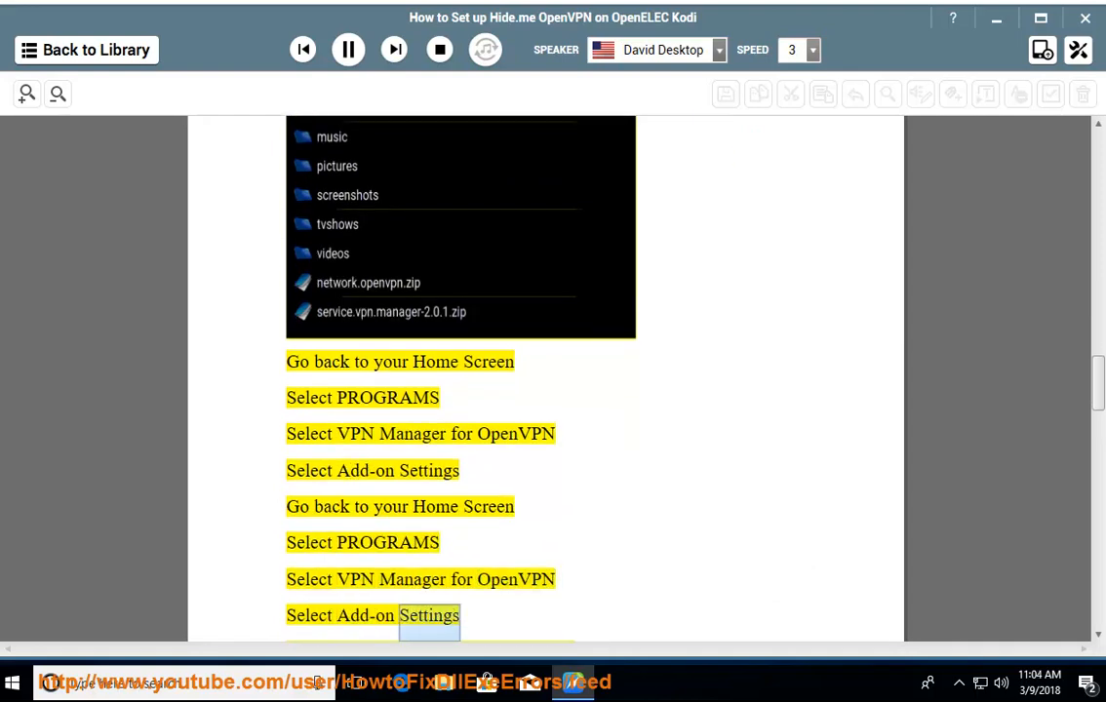
scroll(down, 3)
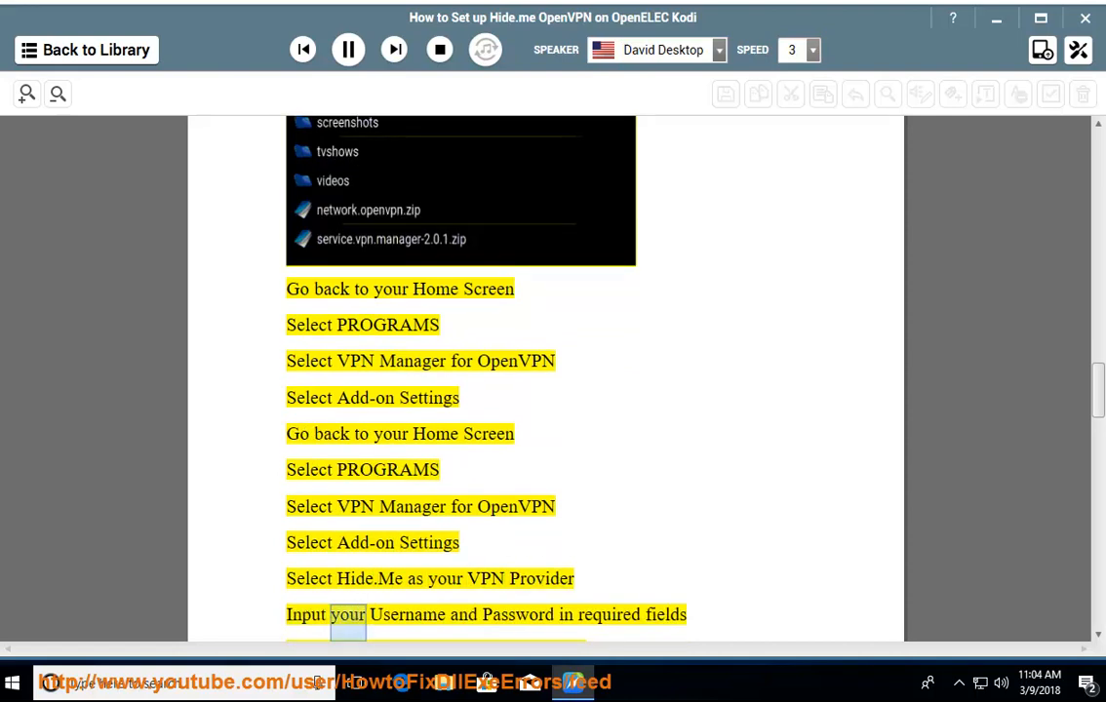
scroll(down, 3)
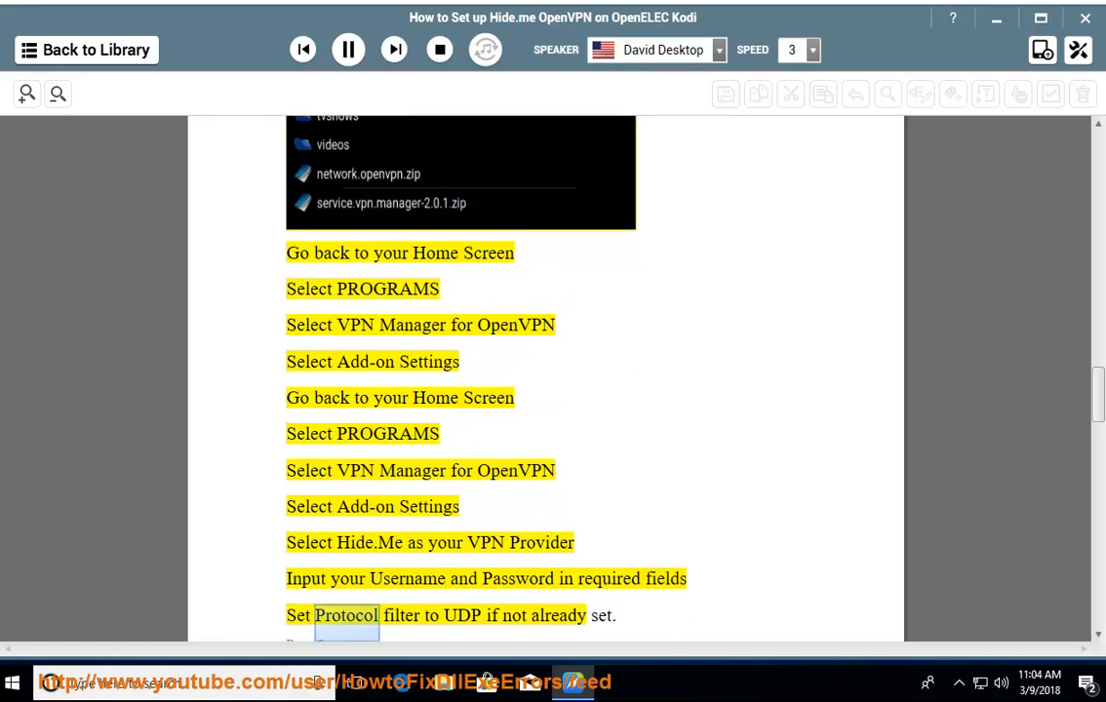
scroll(down, 3)
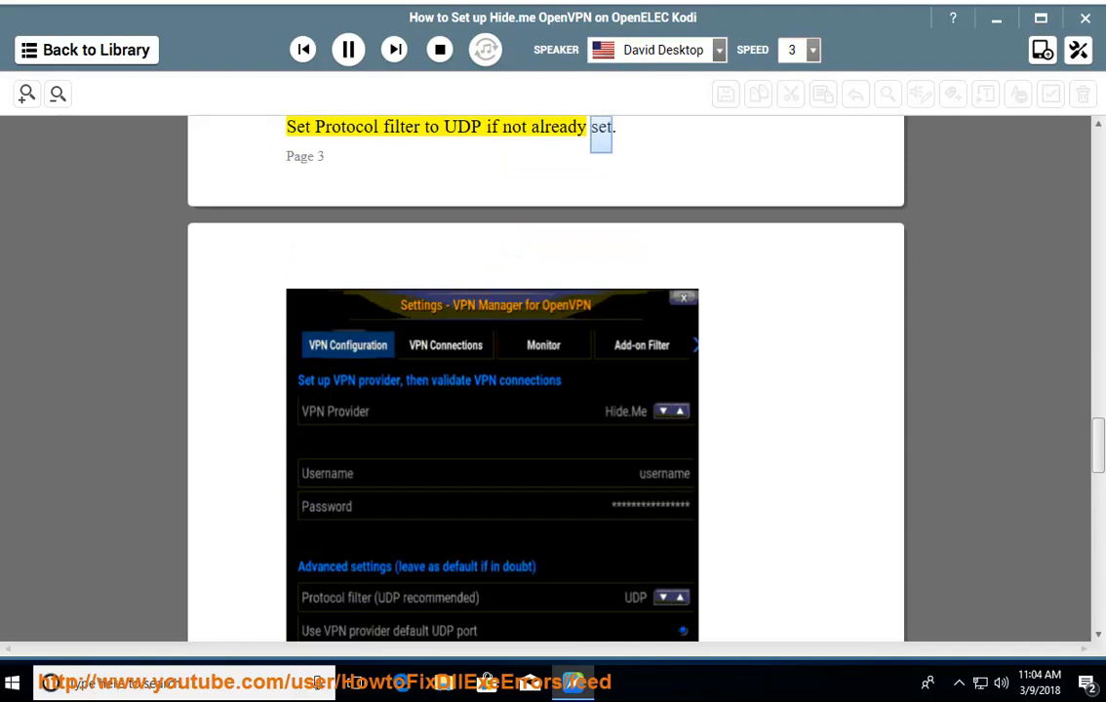
scroll(down, 3)
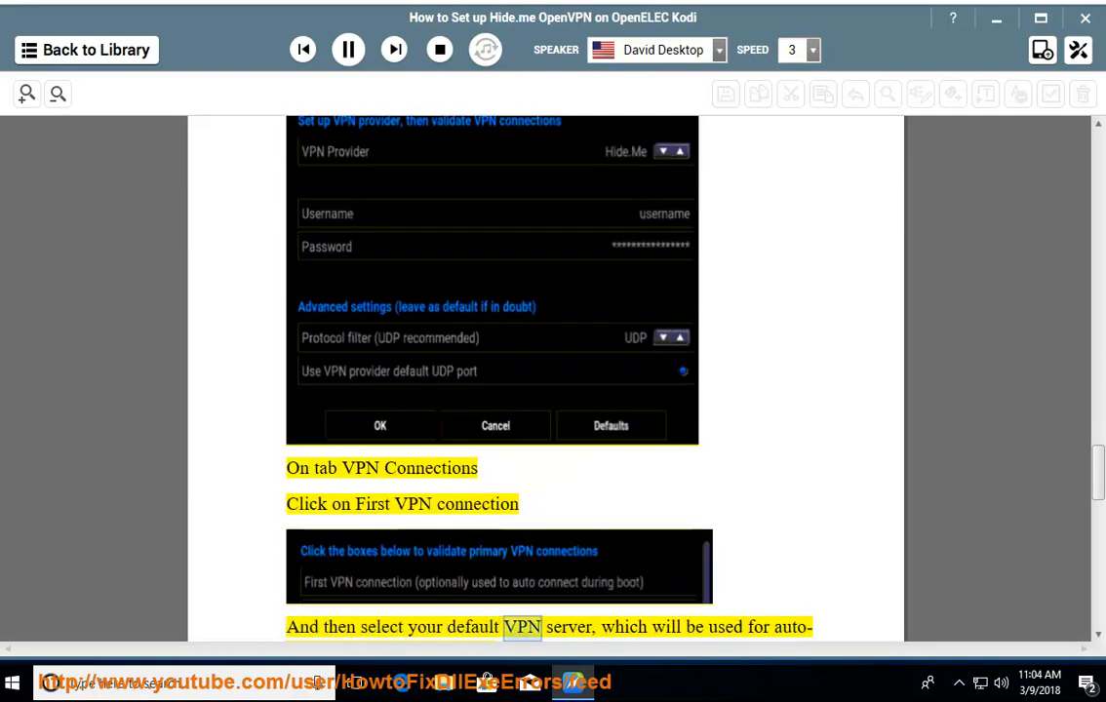
scroll(down, 3)
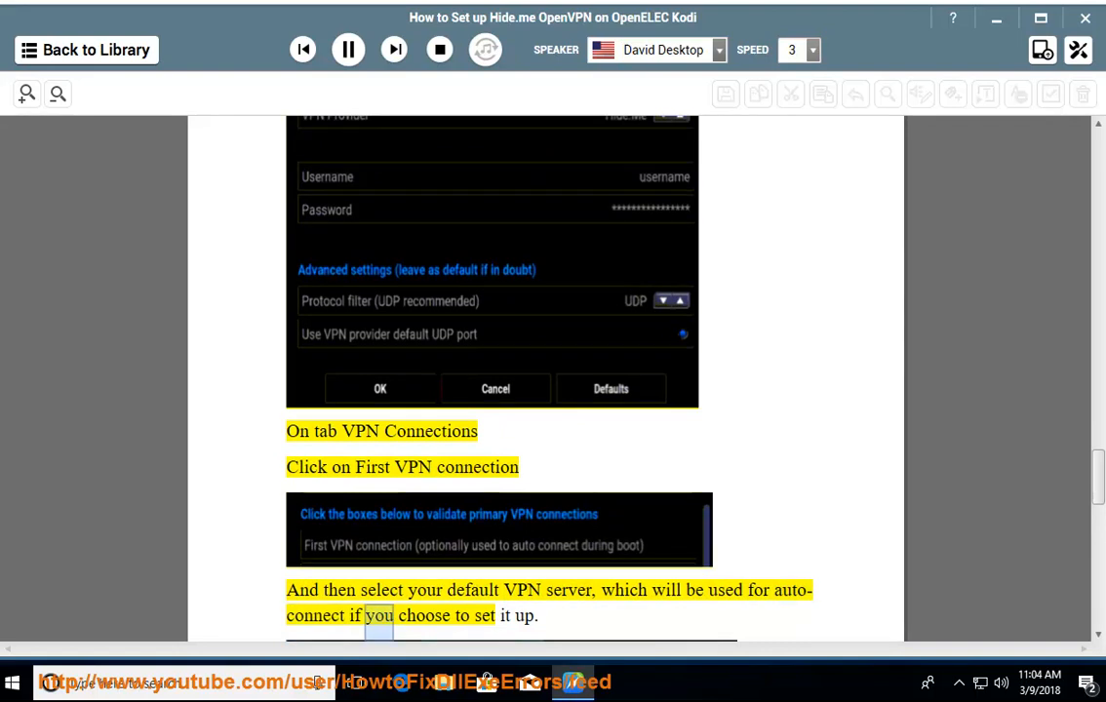